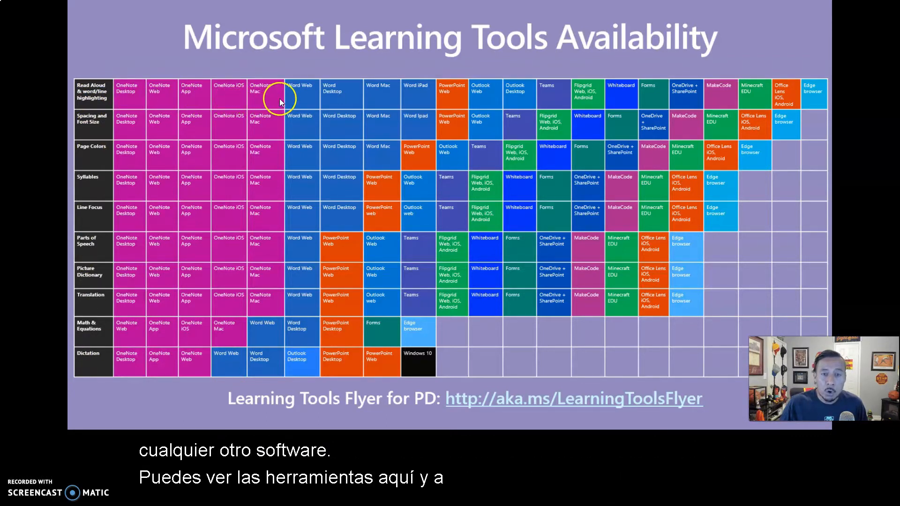
mouse_move(530, 109)
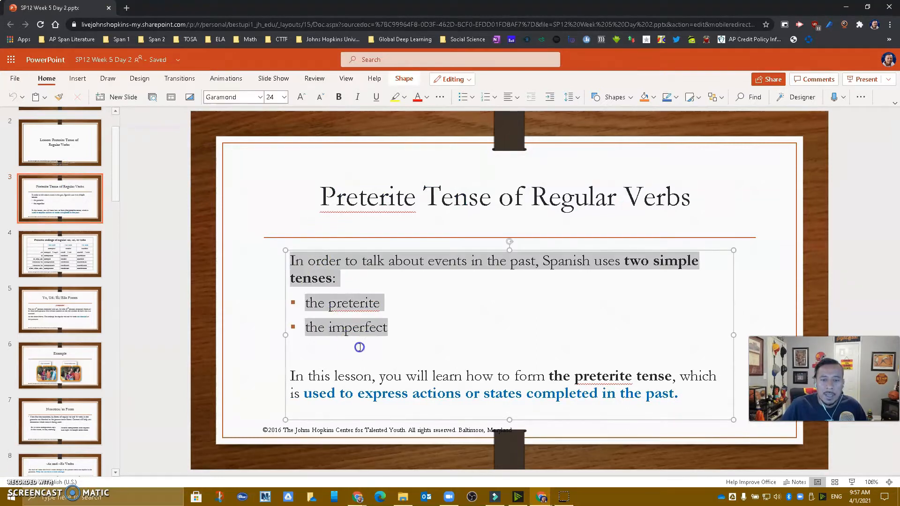
Select the slide's body text and send it to Immersive Reader.
left_click_drag(290, 375, 677, 393)
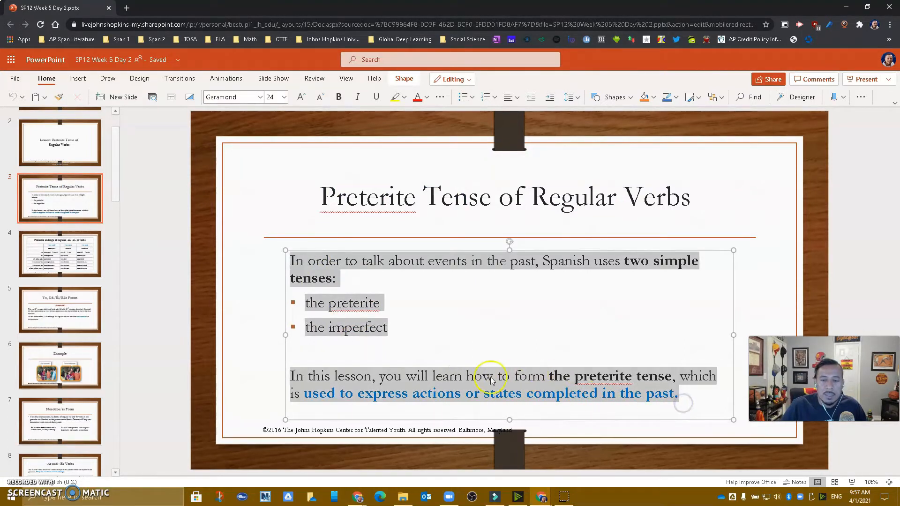
right_click(490, 378)
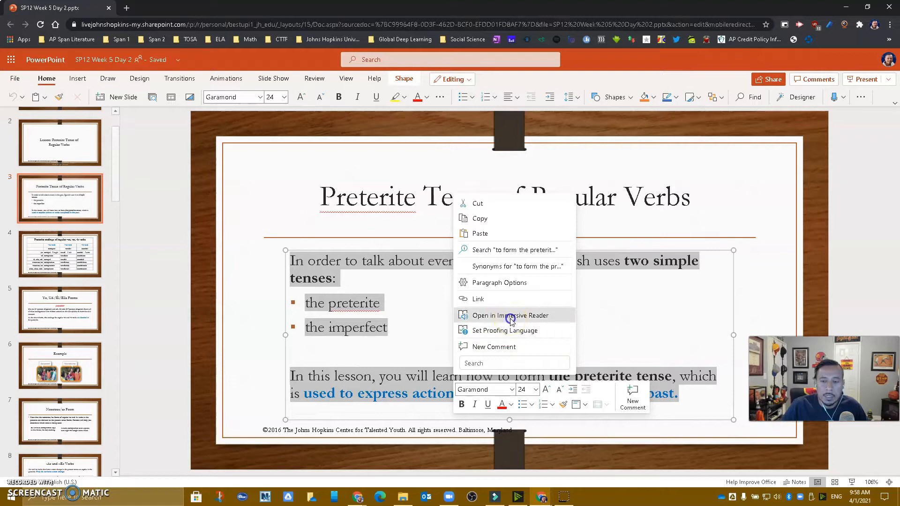
left_click(510, 315)
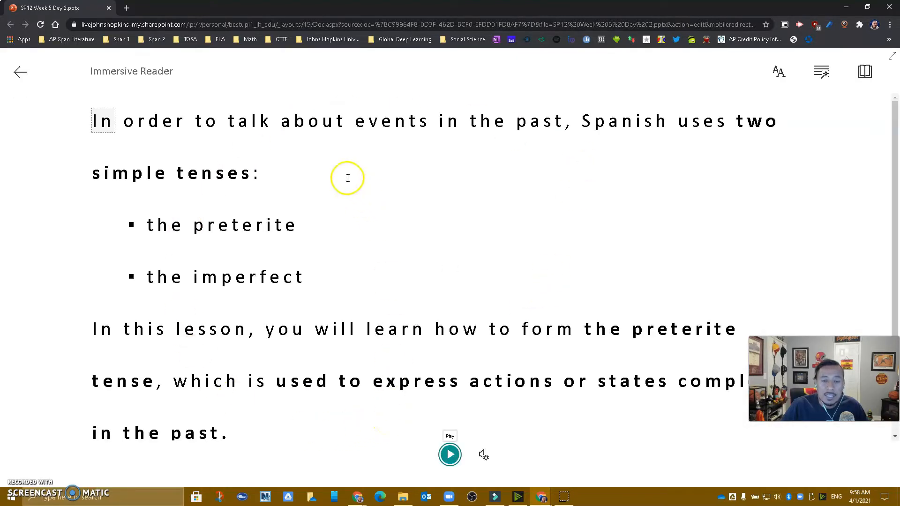
mouse_move(104, 280)
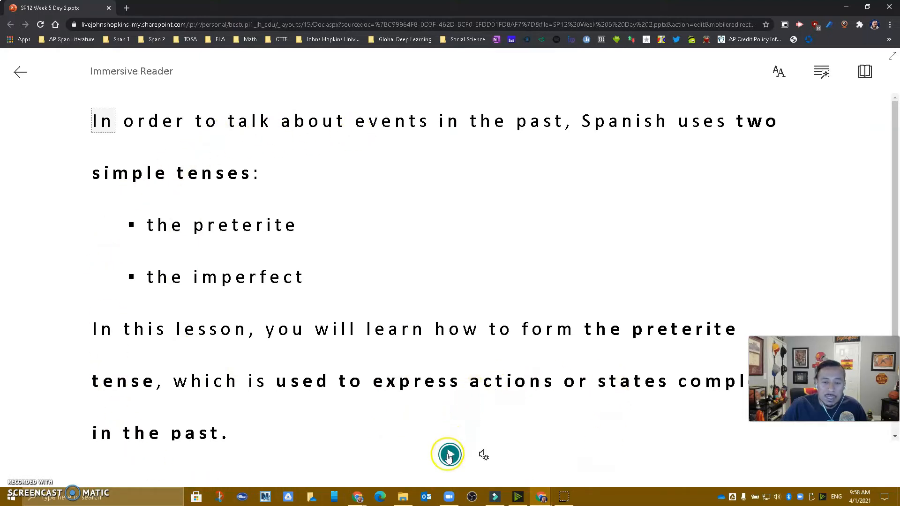
Start and pause read-aloud, then view the Voice Settings speed and voice choices.
left_click(448, 454)
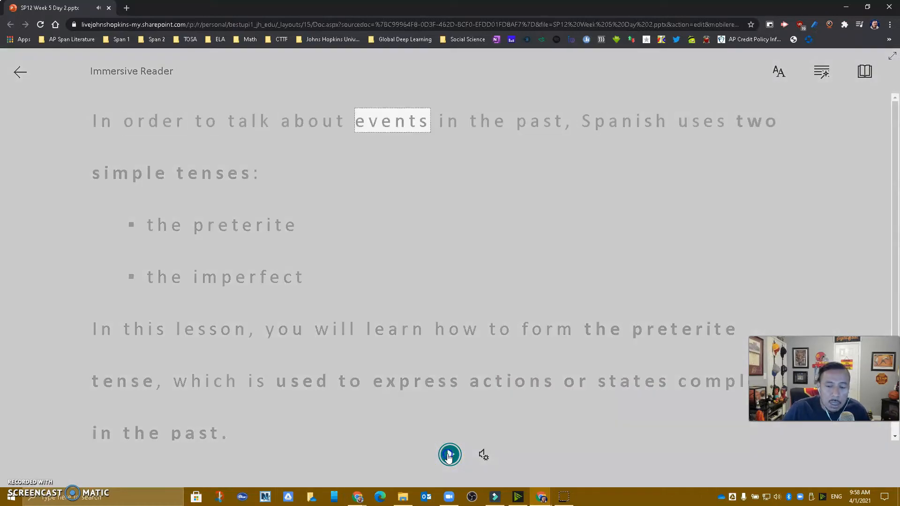
left_click(449, 453)
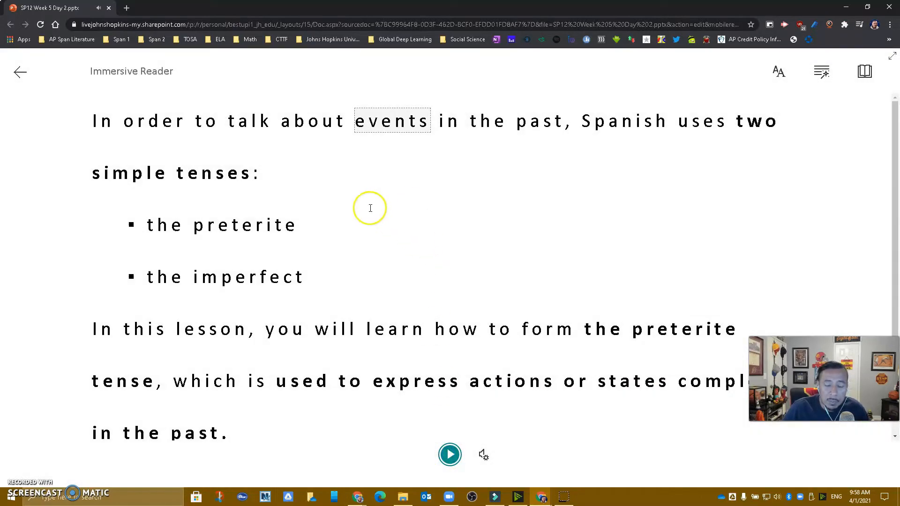
left_click(483, 454)
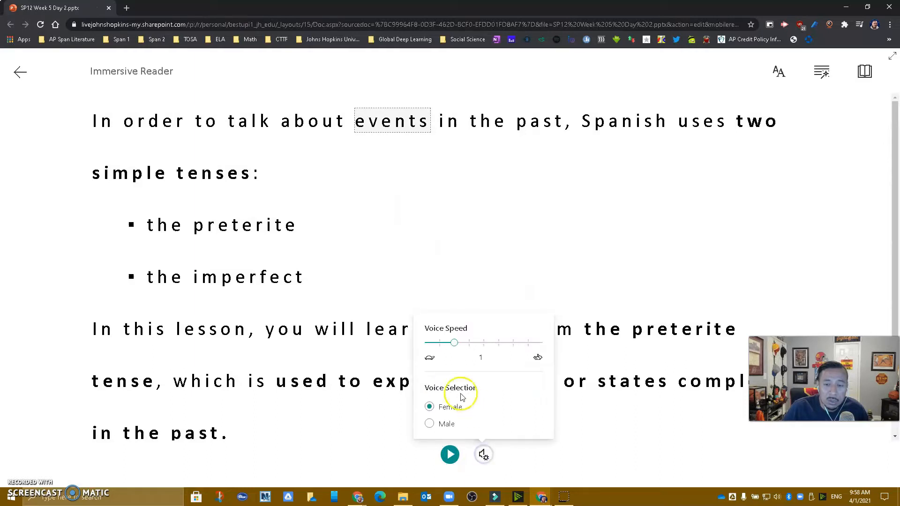
mouse_move(428, 392)
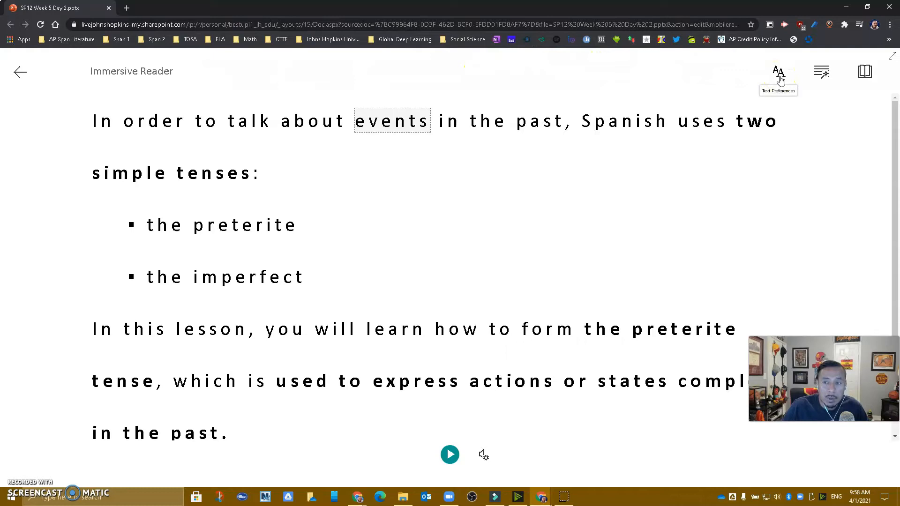
In Text Preferences, enlarge the text, keep Increase Spacing on, use Comic Sans and the black theme.
left_click(777, 72)
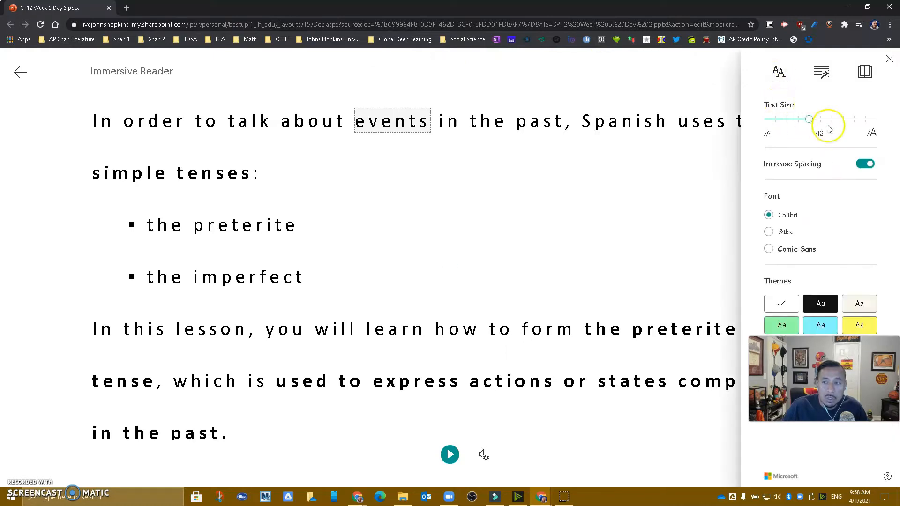
left_click_drag(807, 119, 830, 119)
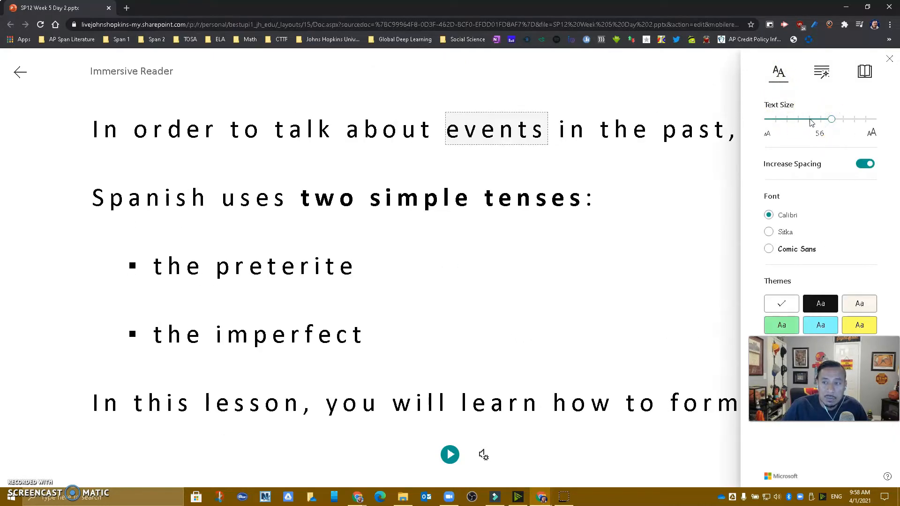
left_click(865, 163)
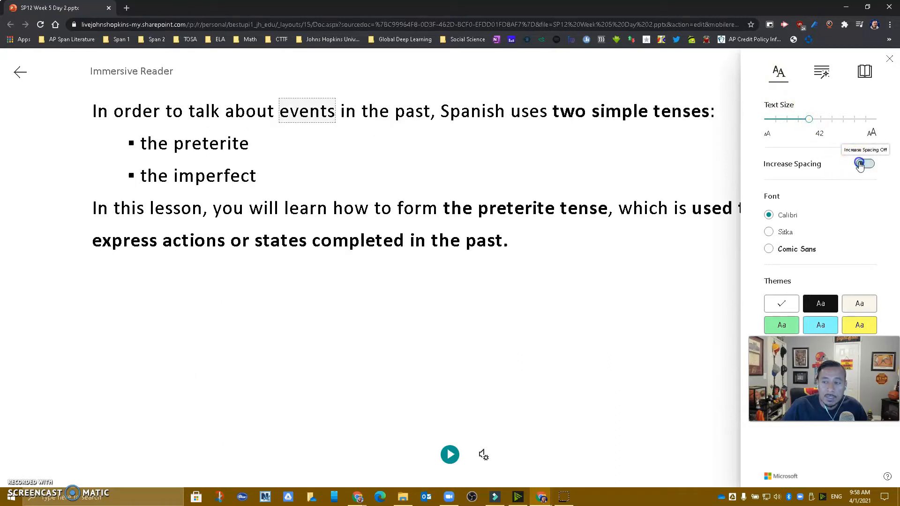
left_click(865, 163)
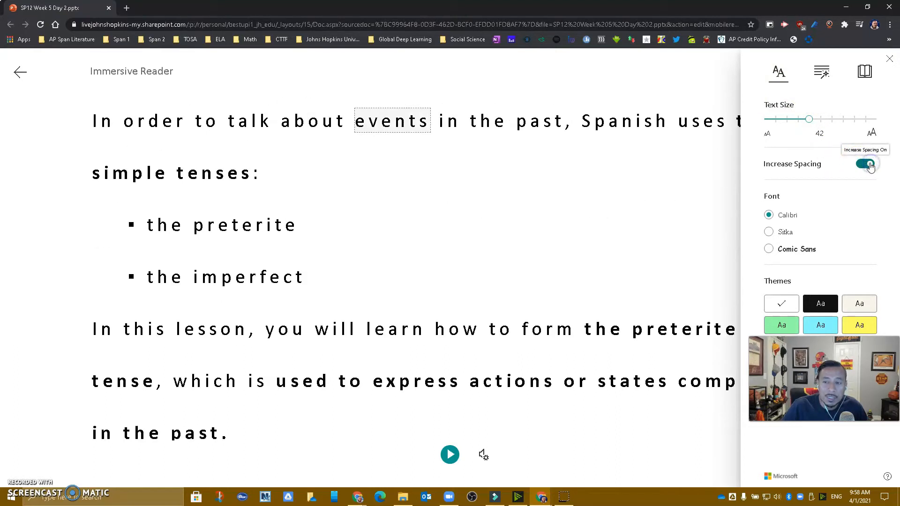
left_click(769, 248)
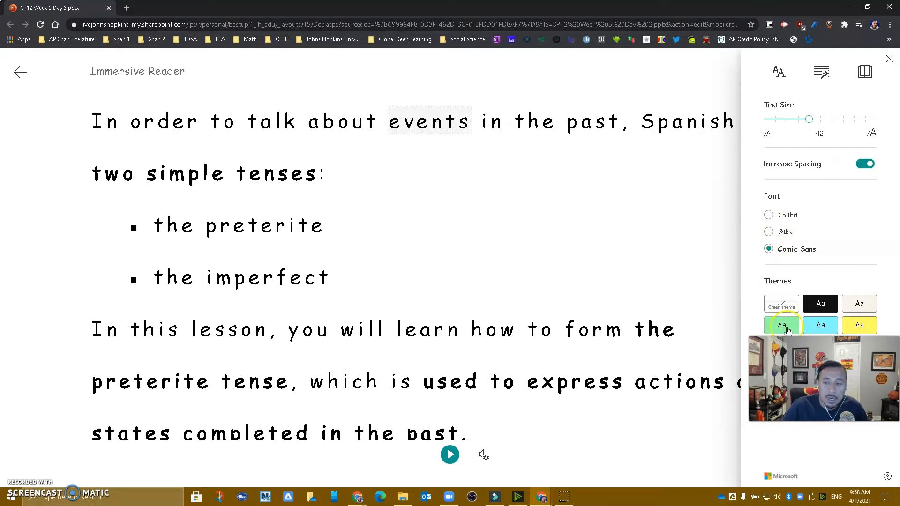
left_click(820, 325)
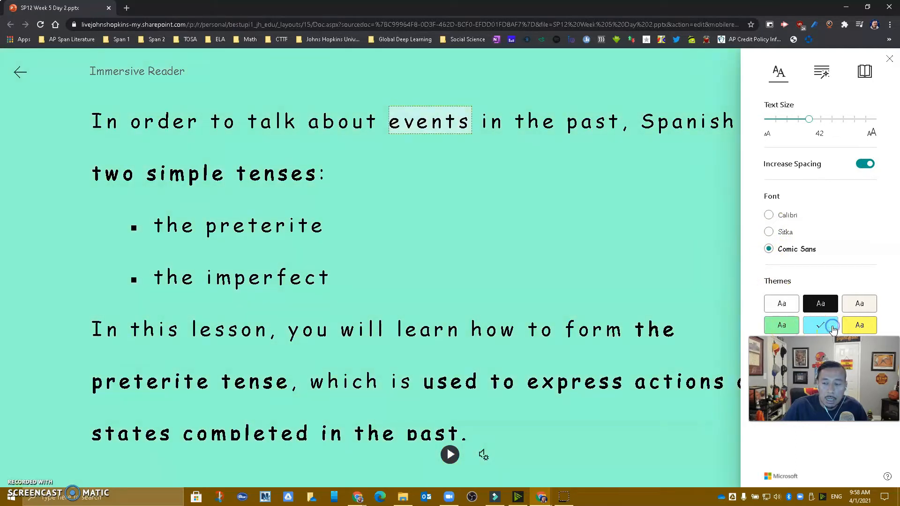
left_click(819, 304)
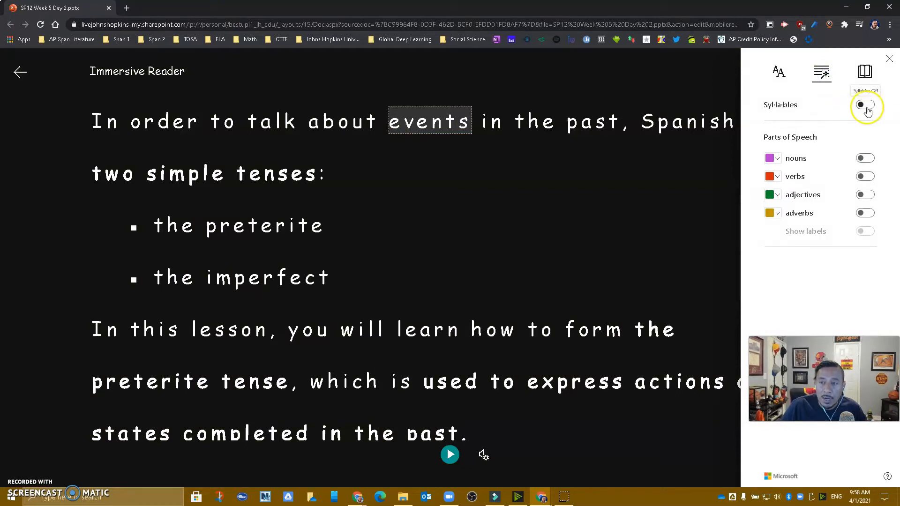
Turn on syllables, colour nouns, verbs and adverbs, and show part-of-speech labels.
left_click(865, 104)
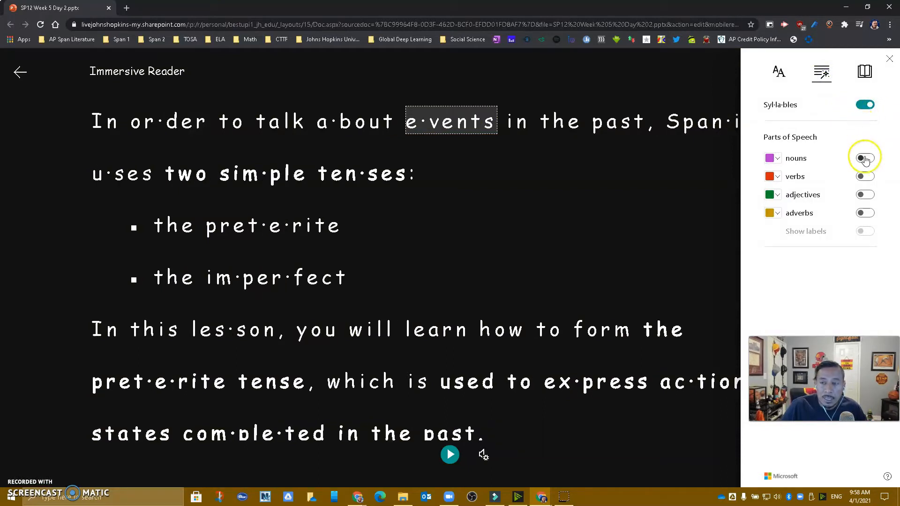
left_click(864, 158)
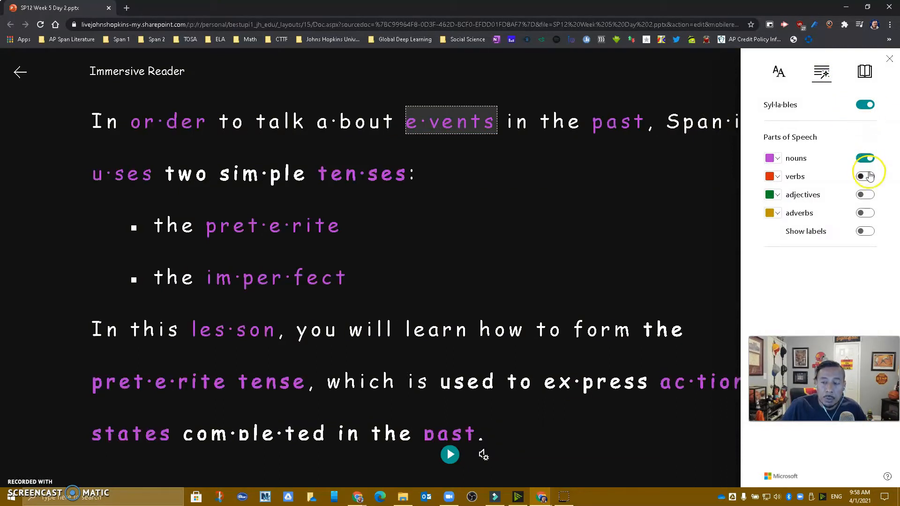
left_click(864, 195)
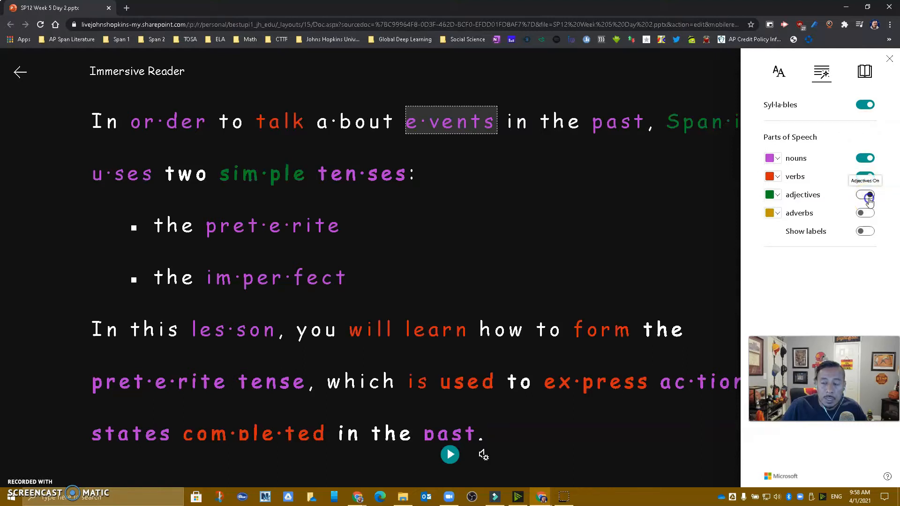
left_click(865, 212)
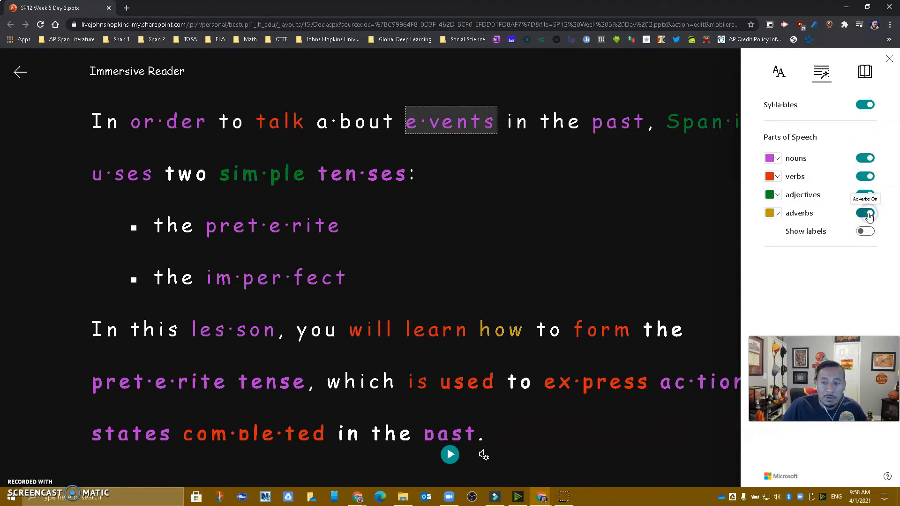
left_click(865, 230)
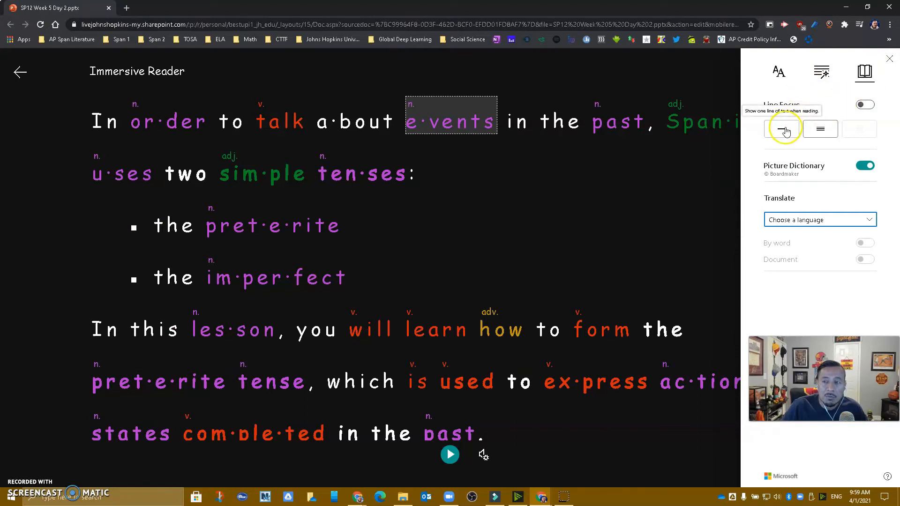
left_click(780, 129)
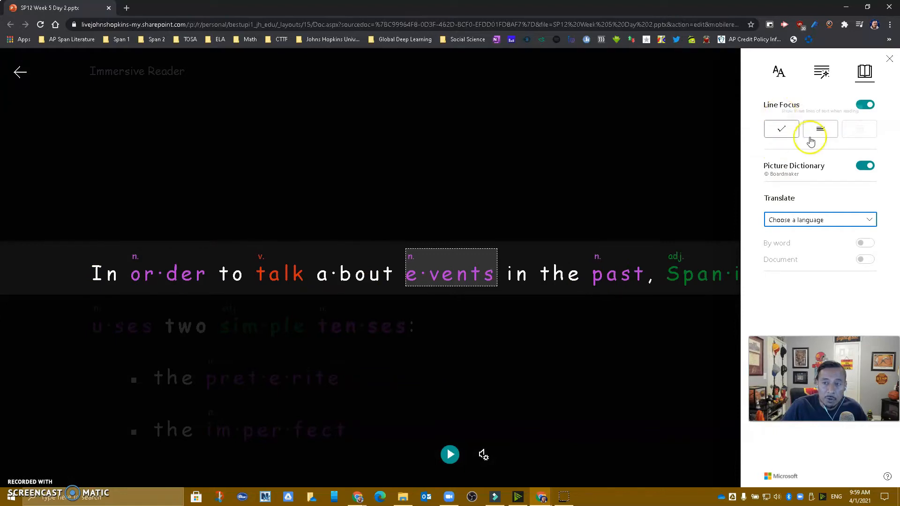
left_click(820, 129)
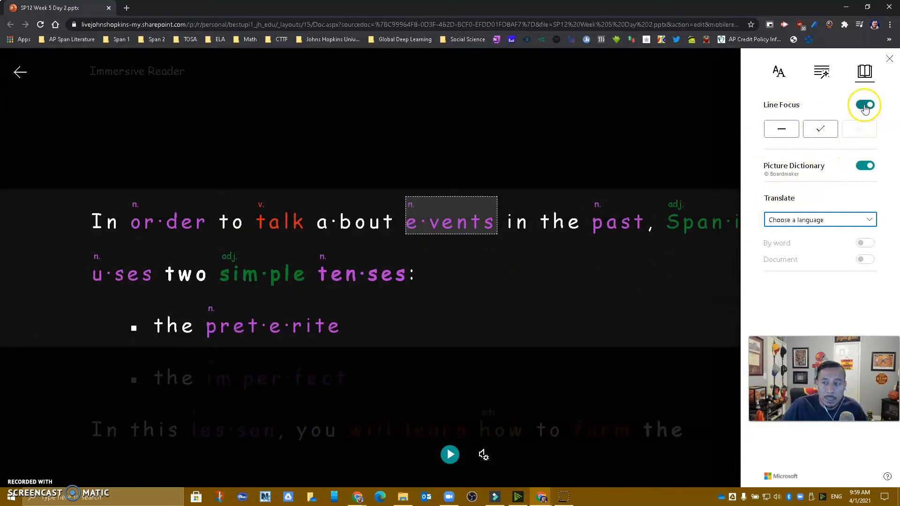
left_click(863, 104)
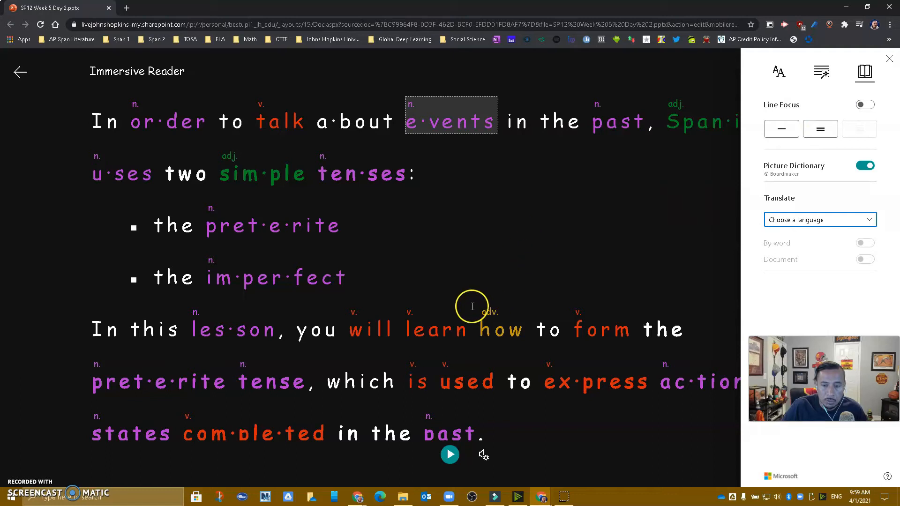
left_click(435, 329)
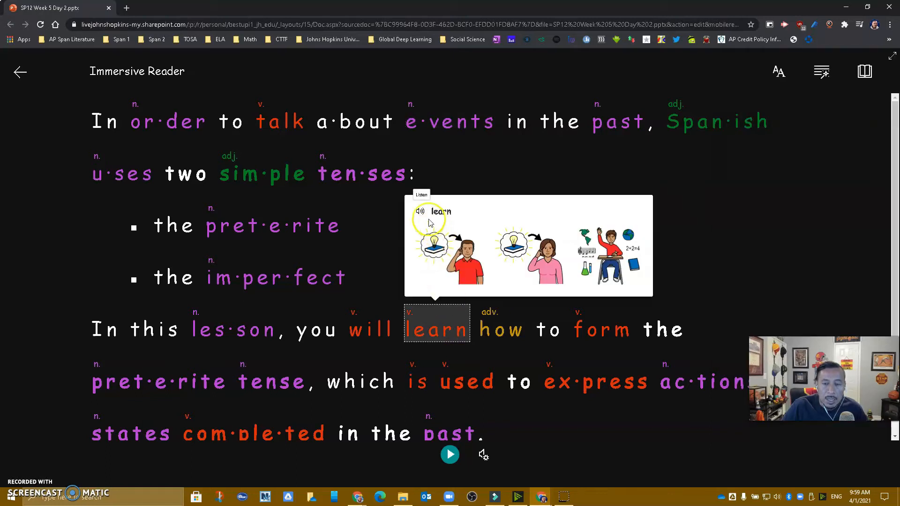
mouse_move(795, 129)
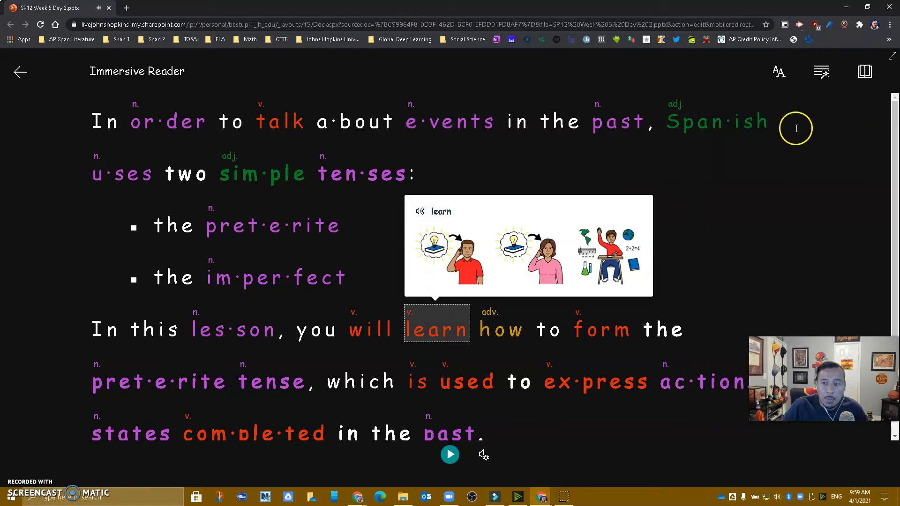
left_click(821, 71)
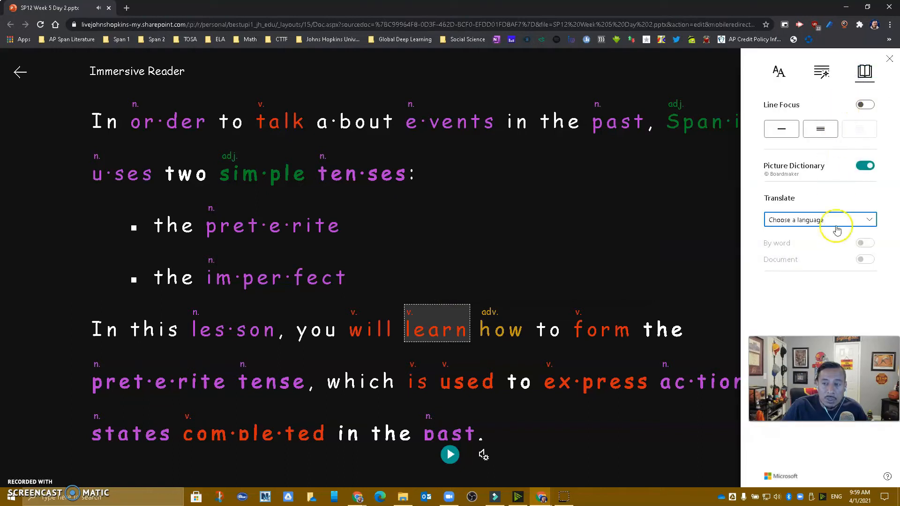
Translate the whole document into Spanish (Latin America), comparing original and translated text.
left_click(819, 220)
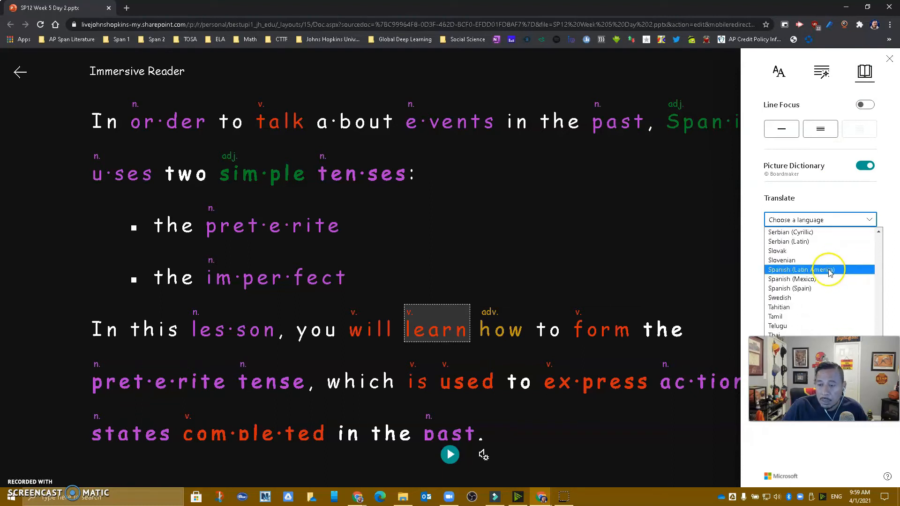
left_click(802, 270)
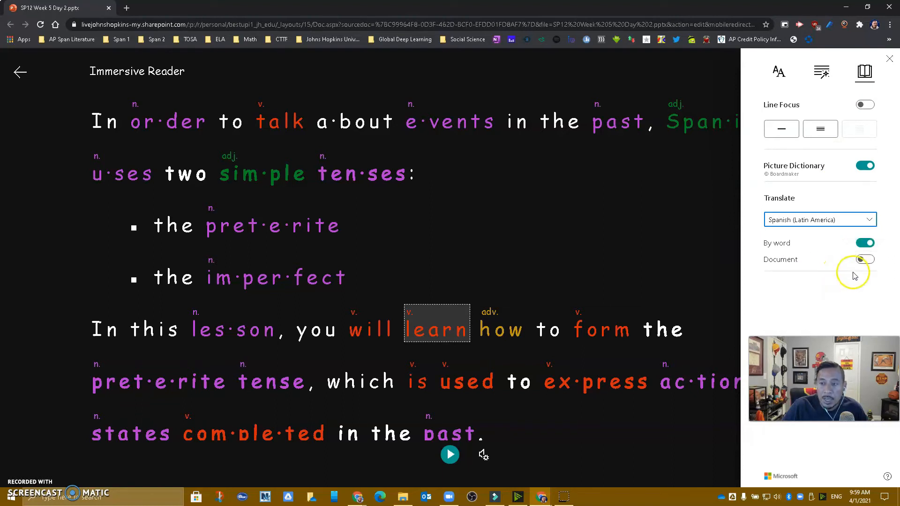
left_click(864, 260)
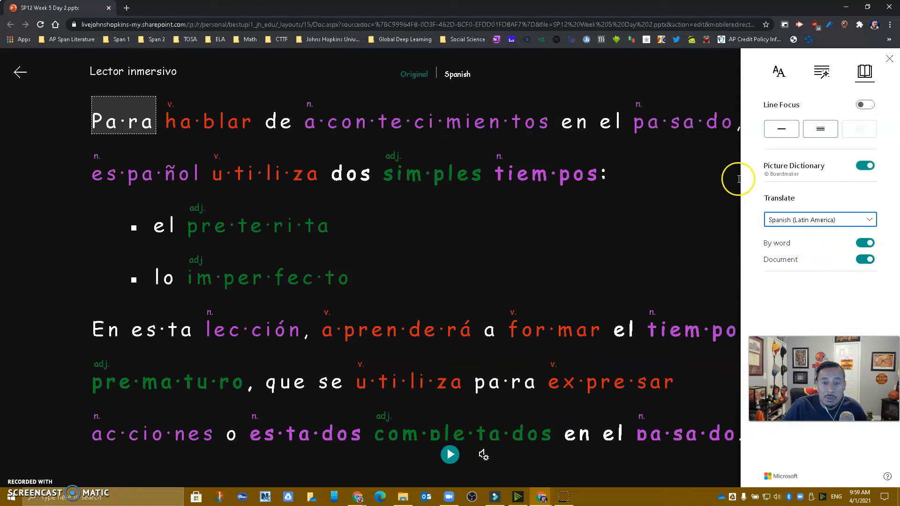
left_click(414, 74)
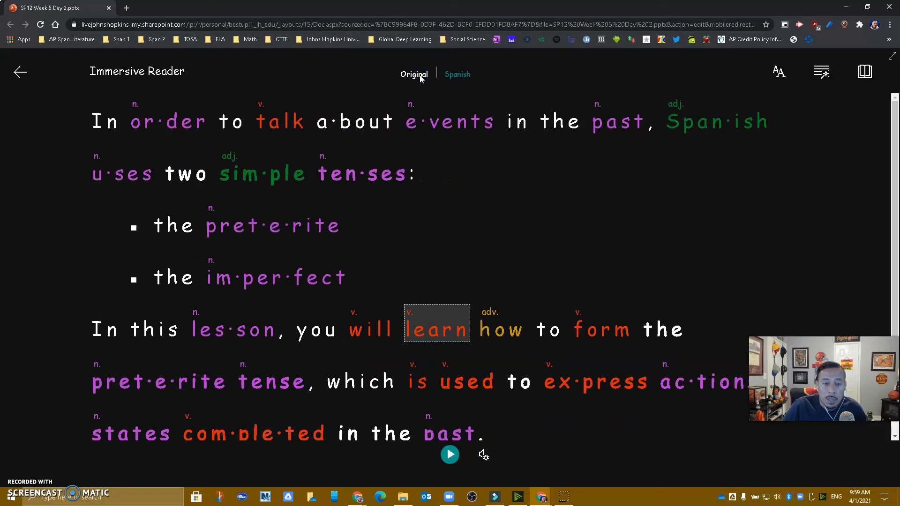
left_click(456, 74)
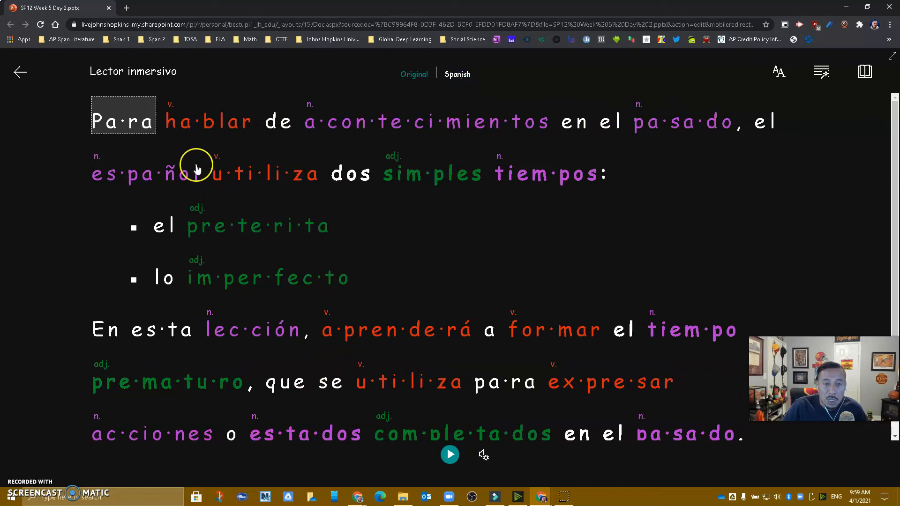
mouse_move(307, 109)
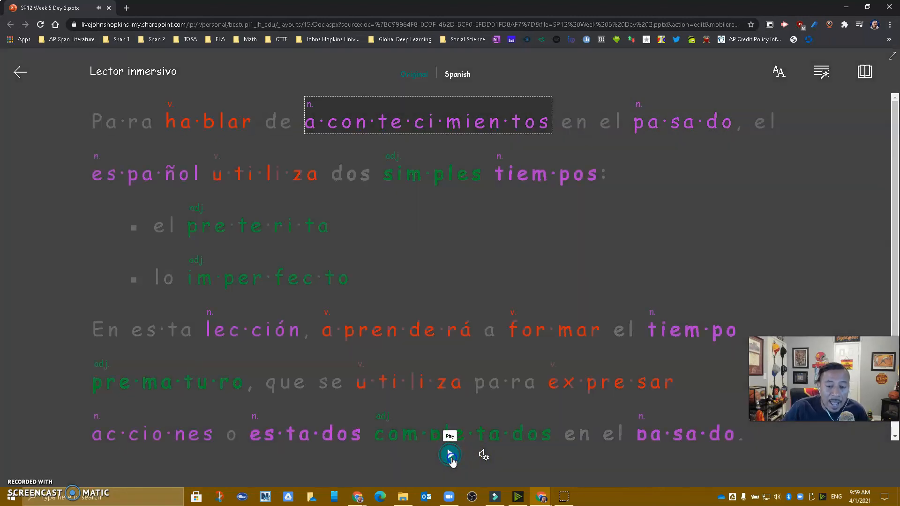
Read the Spanish text aloud, then exit Immersive Reader back to the slide.
left_click(450, 454)
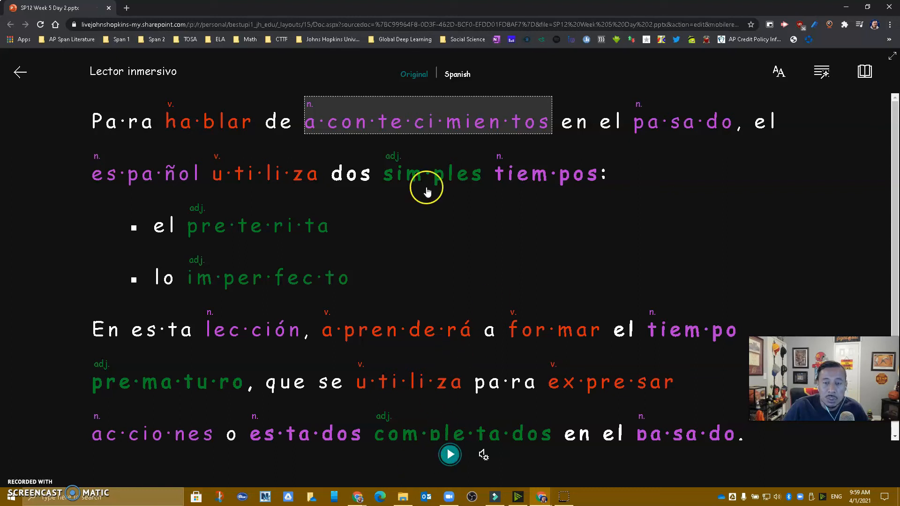
left_click(20, 71)
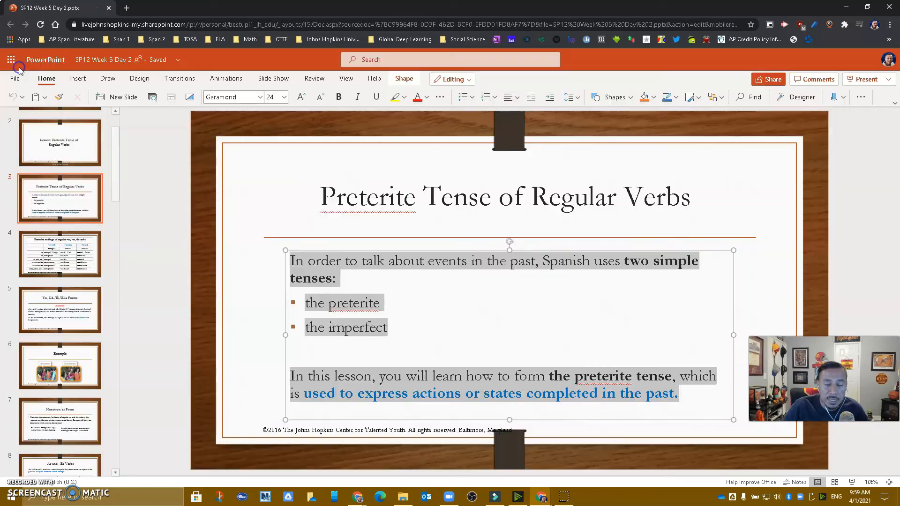